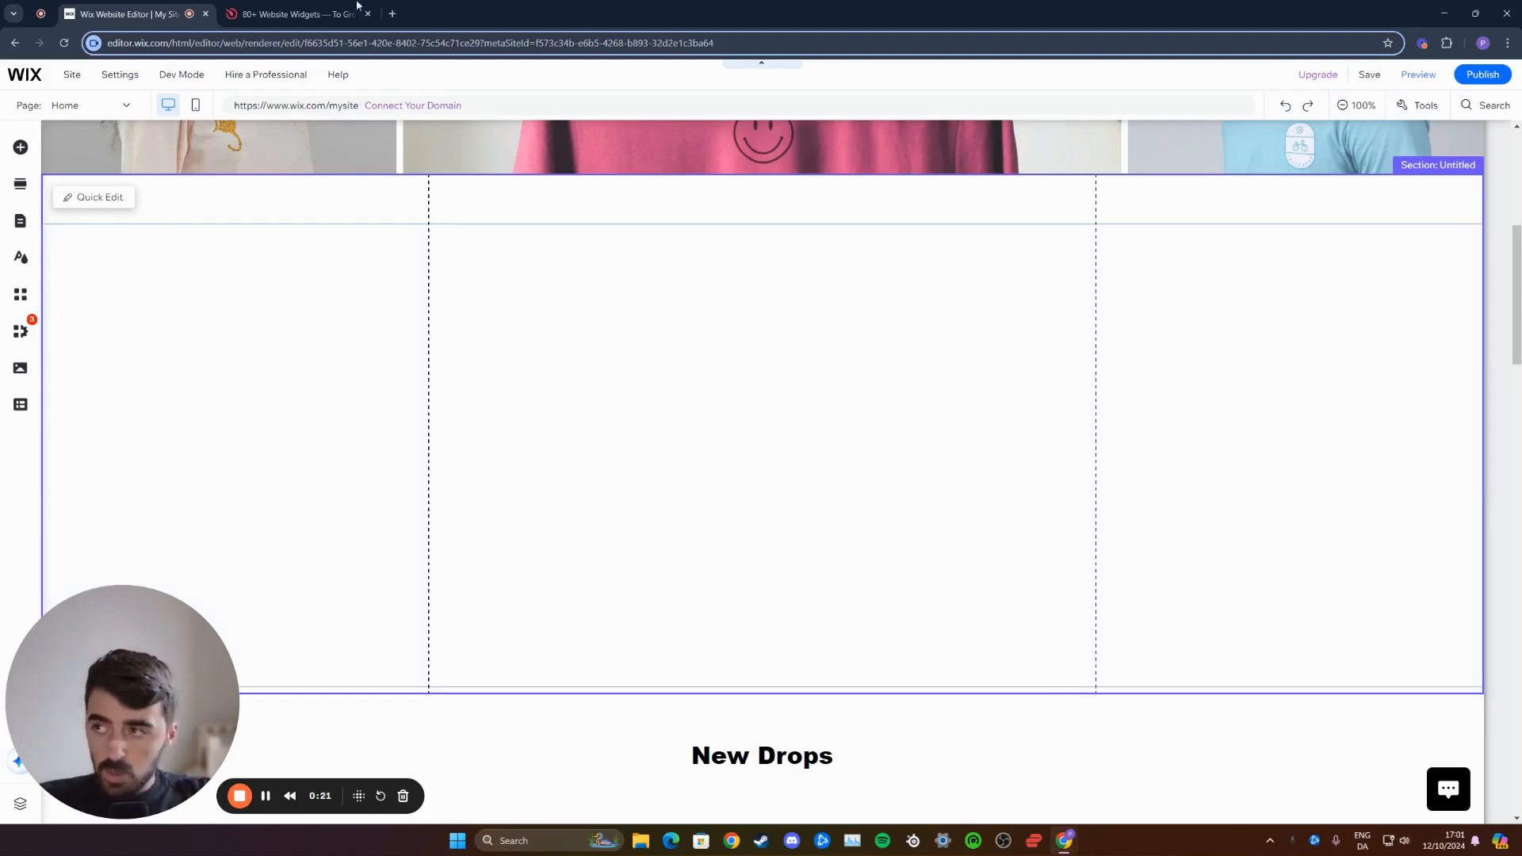
Switch to the Elfsight tab and bring up the Widgets catalog
{"action": "left_click", "coordinate": [296, 13]}
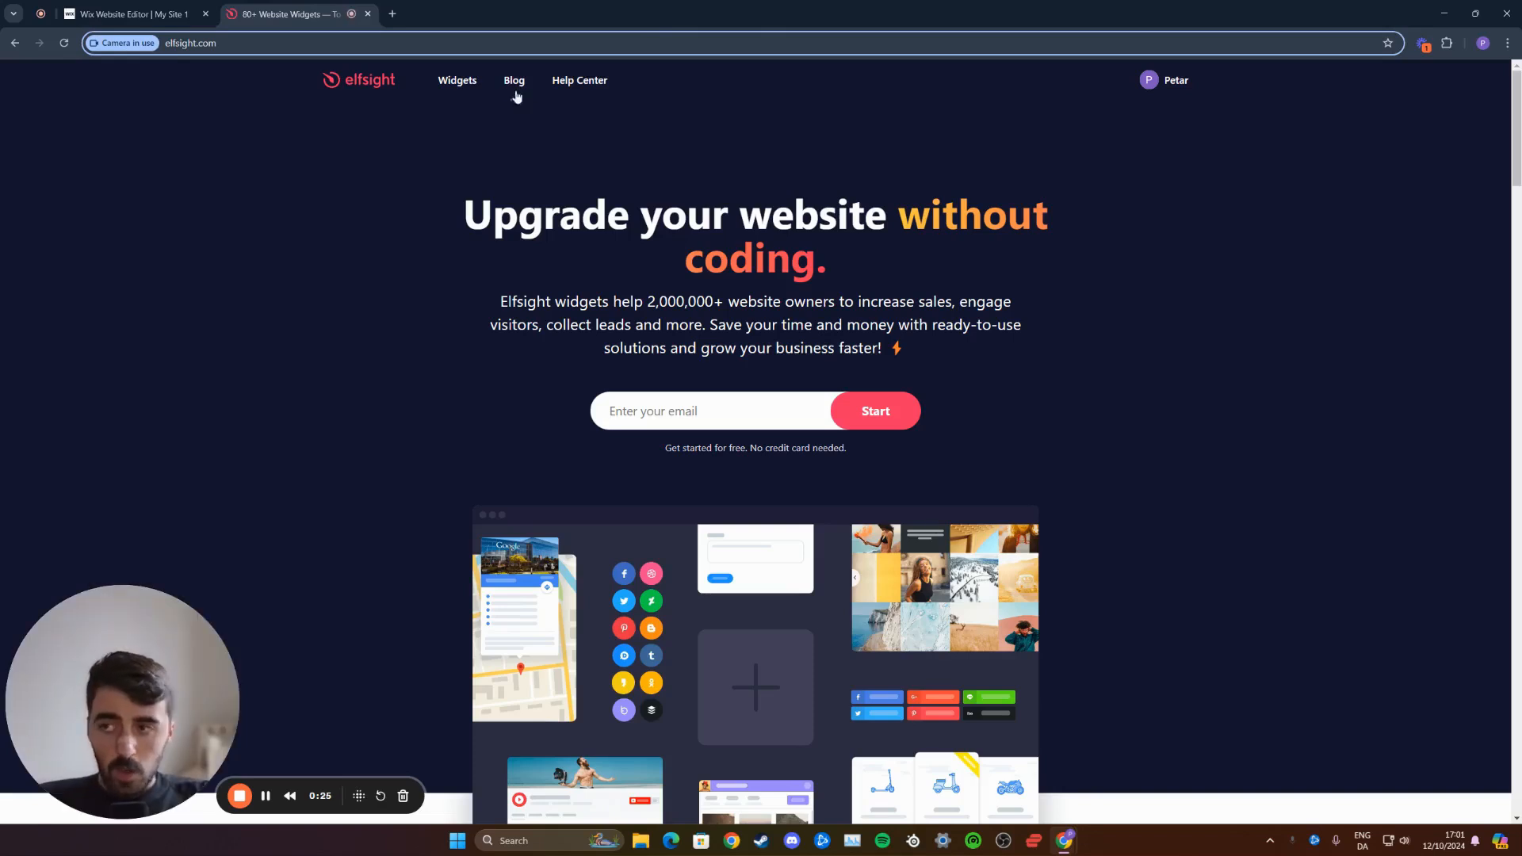
{"action": "left_click", "coordinate": [457, 80]}
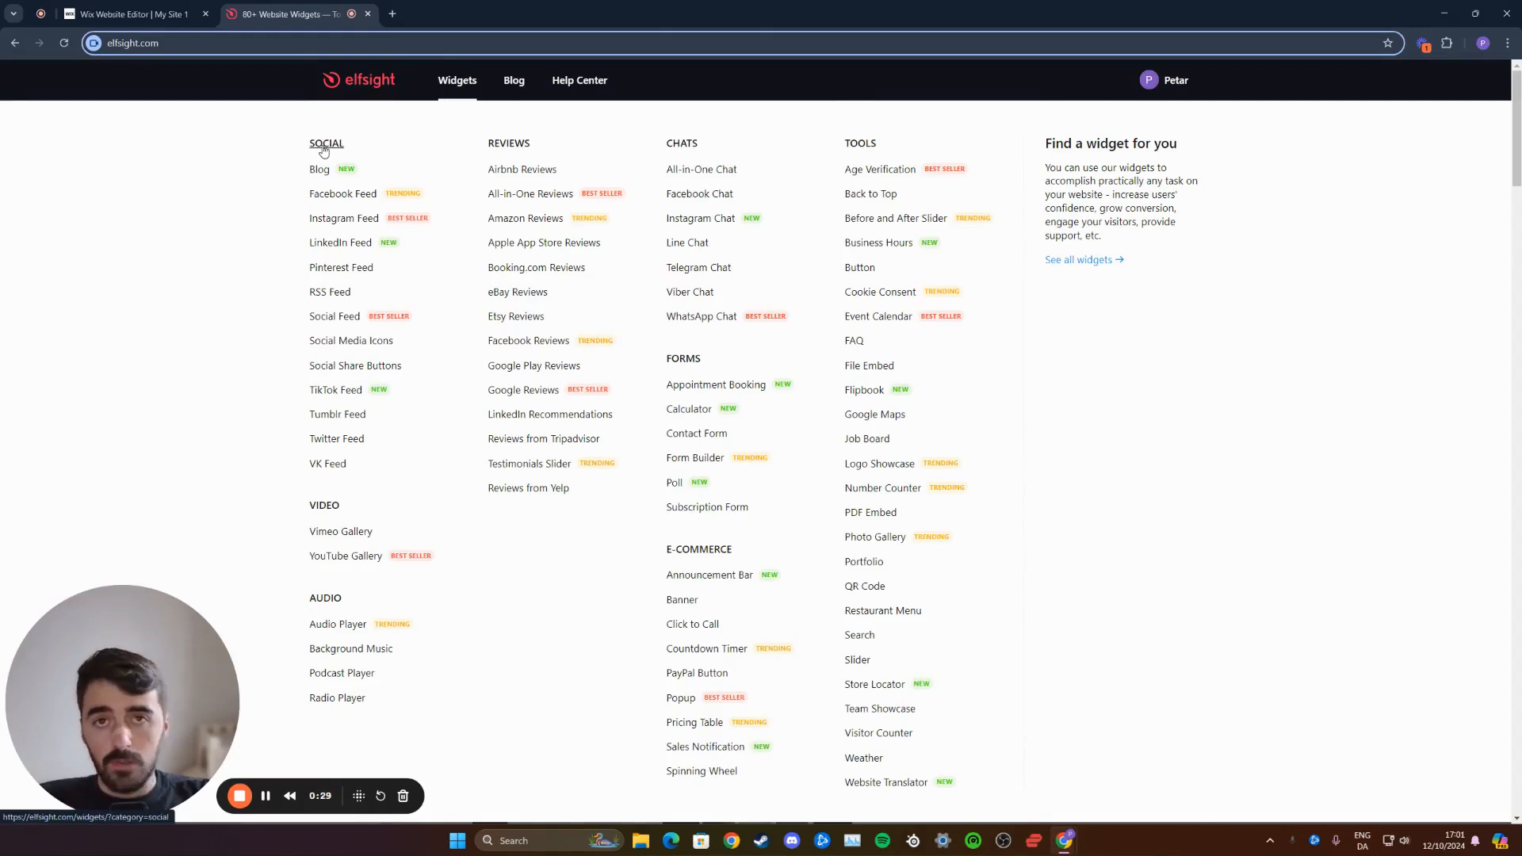
{"action": "mouse_move", "coordinate": [342, 193]}
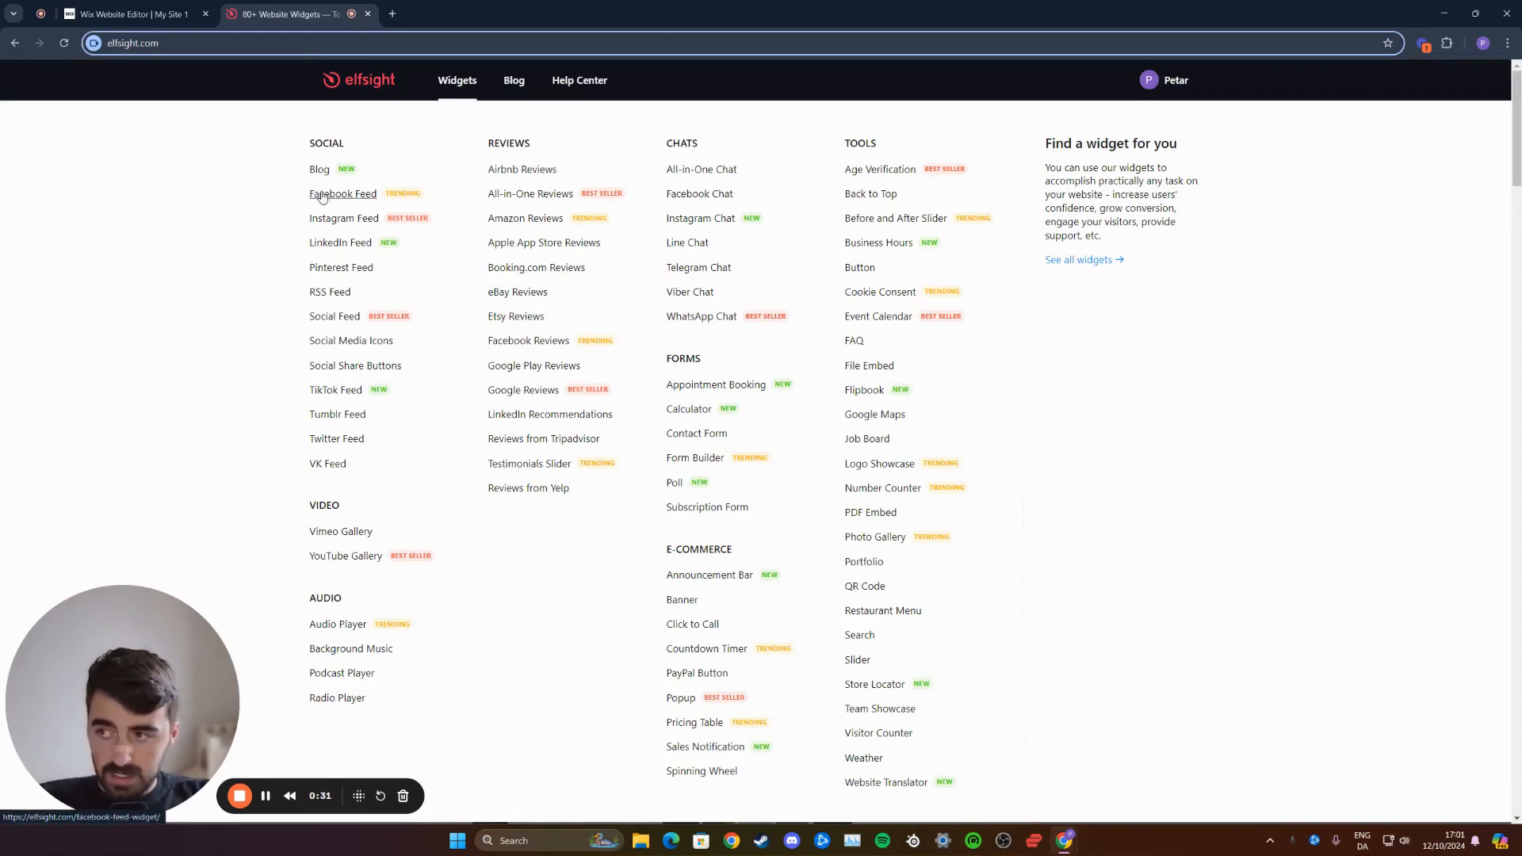
Choose Facebook Feed from Social and continue with the Medium Widget template
{"action": "left_click", "coordinate": [341, 194]}
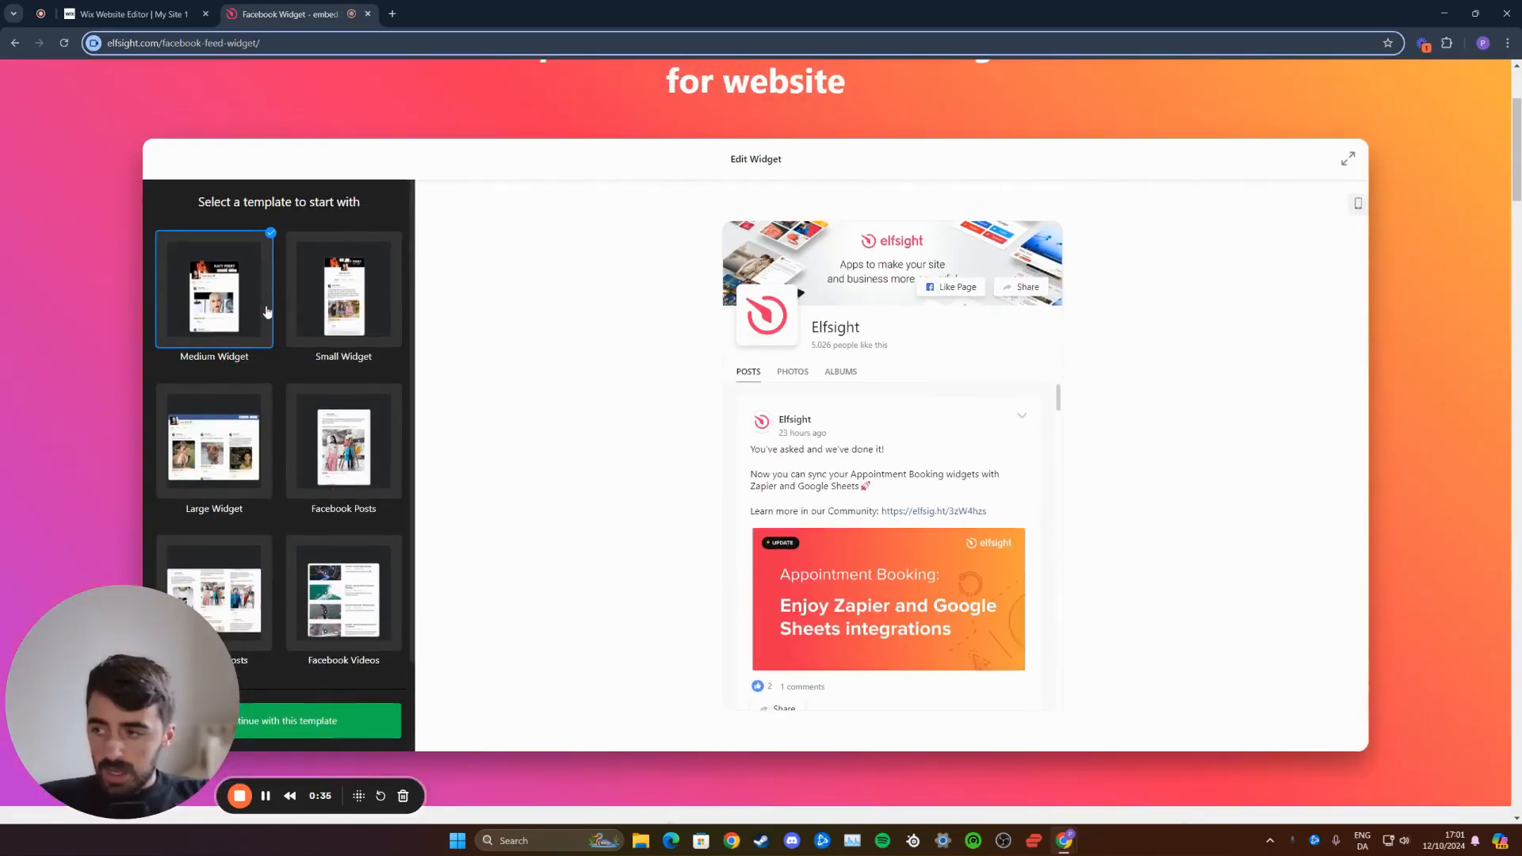
{"action": "mouse_move", "coordinate": [228, 513]}
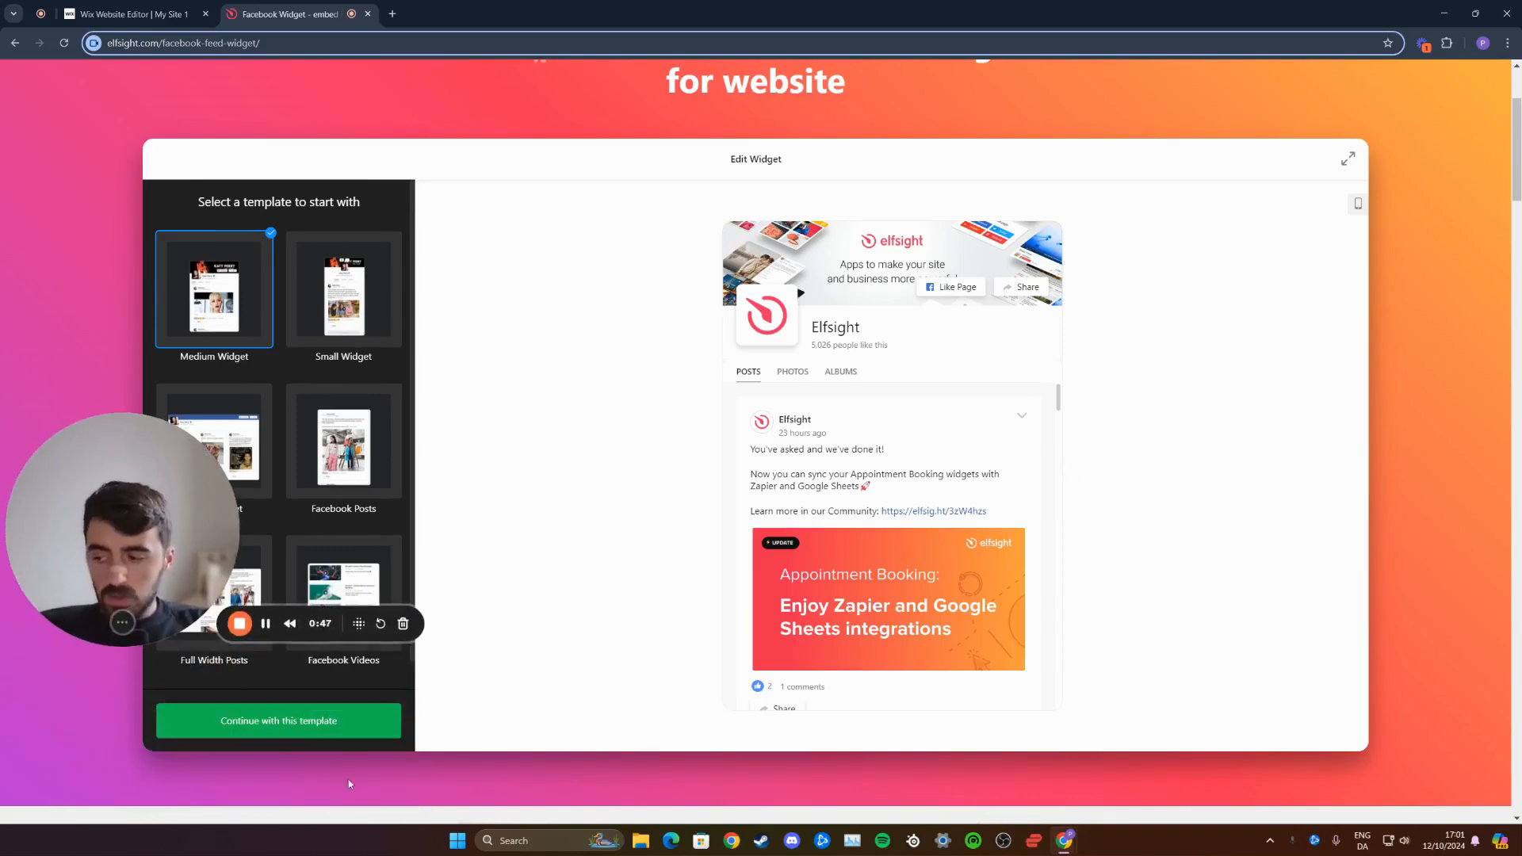
{"action": "left_click", "coordinate": [277, 720]}
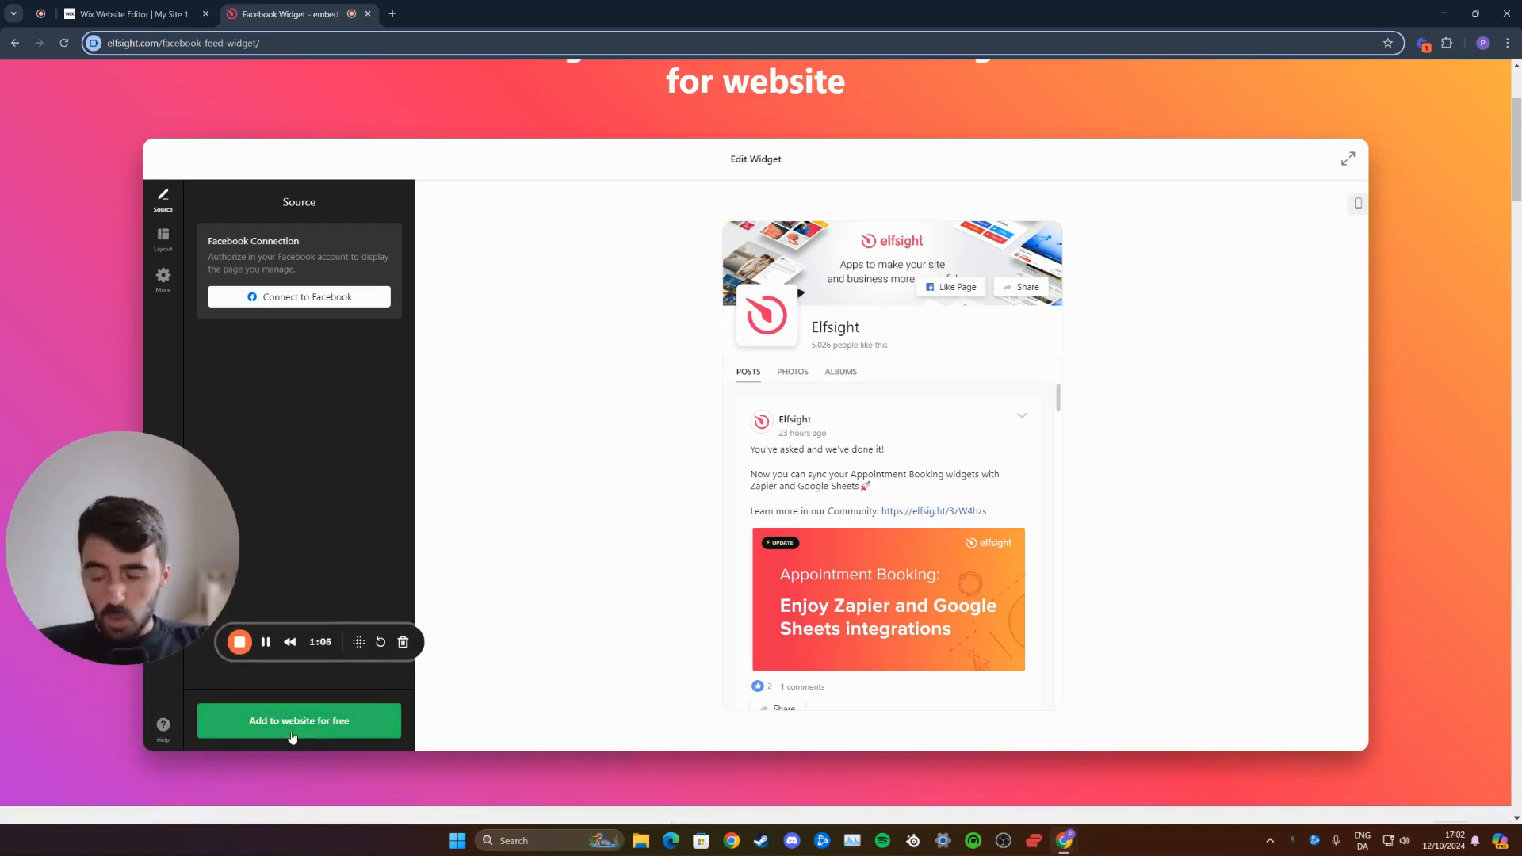
Add the widget to the website for free, opening it in the Elfsight dashboard editor
{"action": "left_click", "coordinate": [299, 720]}
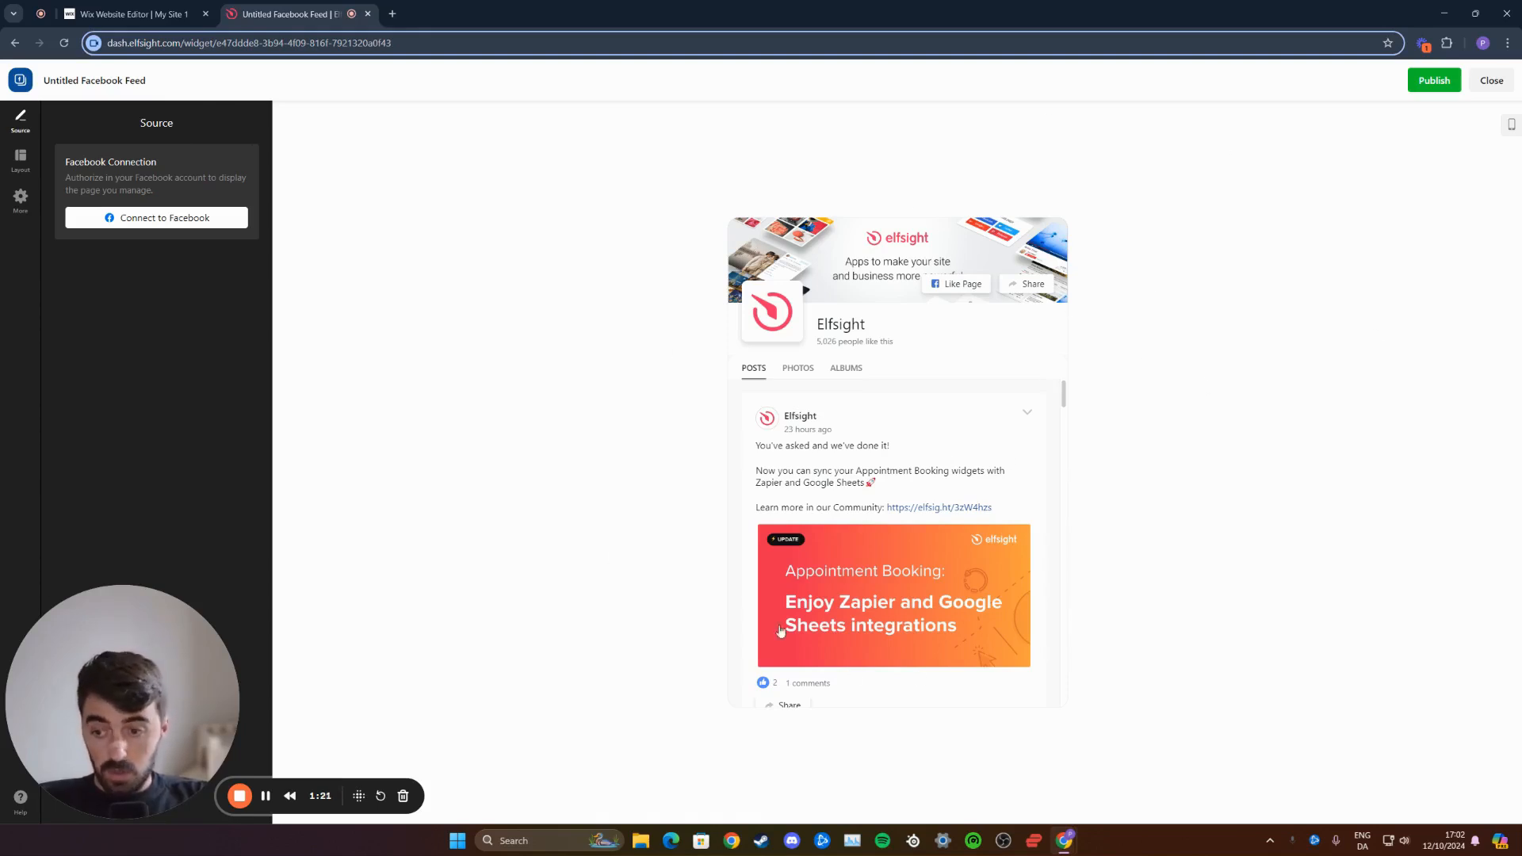
{"action": "mouse_move", "coordinate": [1410, 148]}
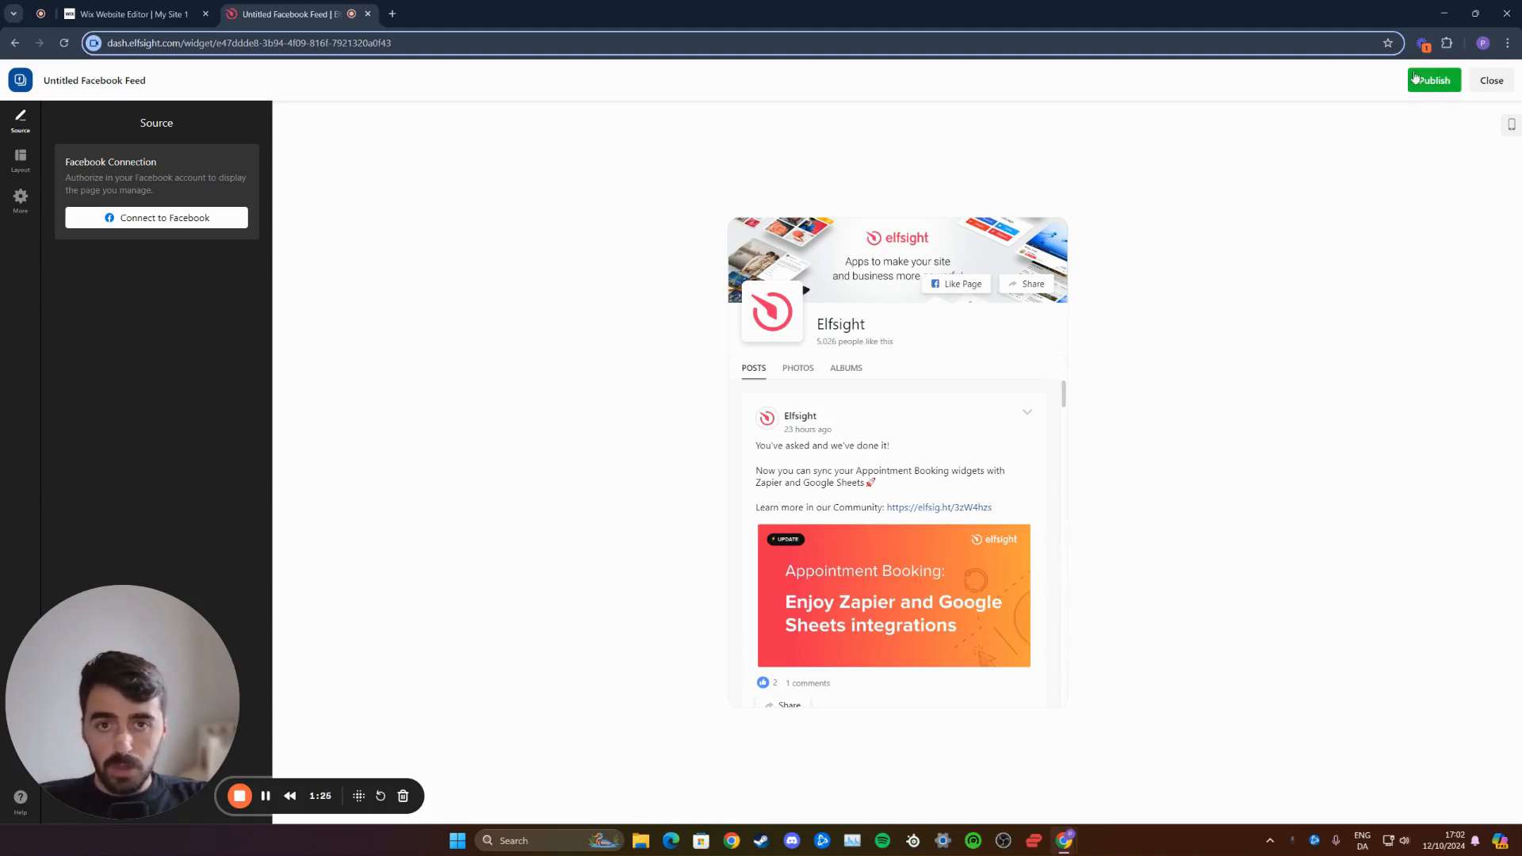
Publish the Facebook Feed widget on the Free plan to reach its embed code
{"action": "left_click", "coordinate": [1433, 79]}
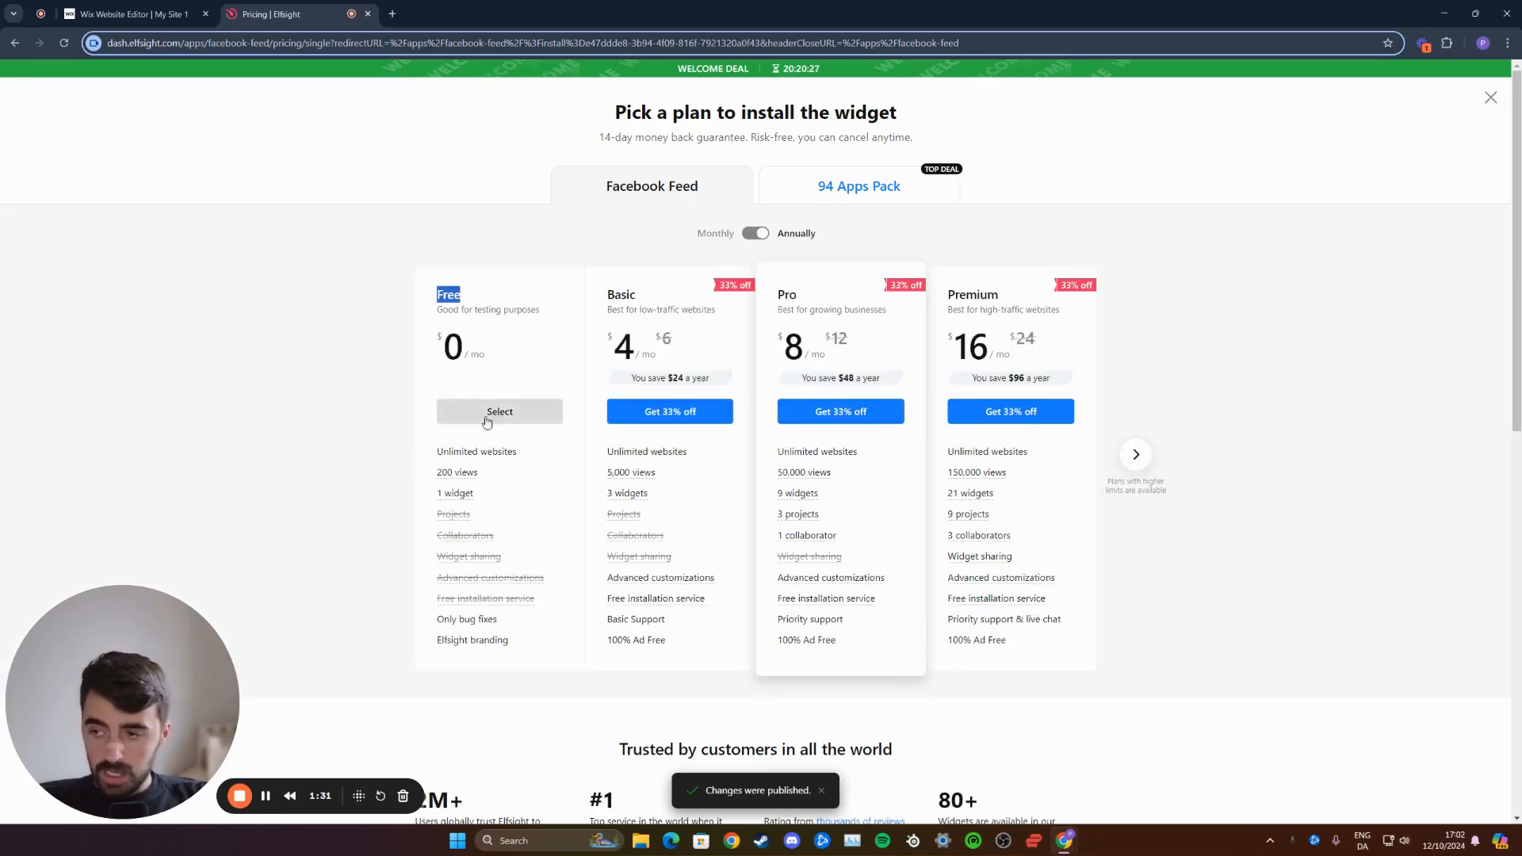
{"action": "left_click", "coordinate": [499, 411]}
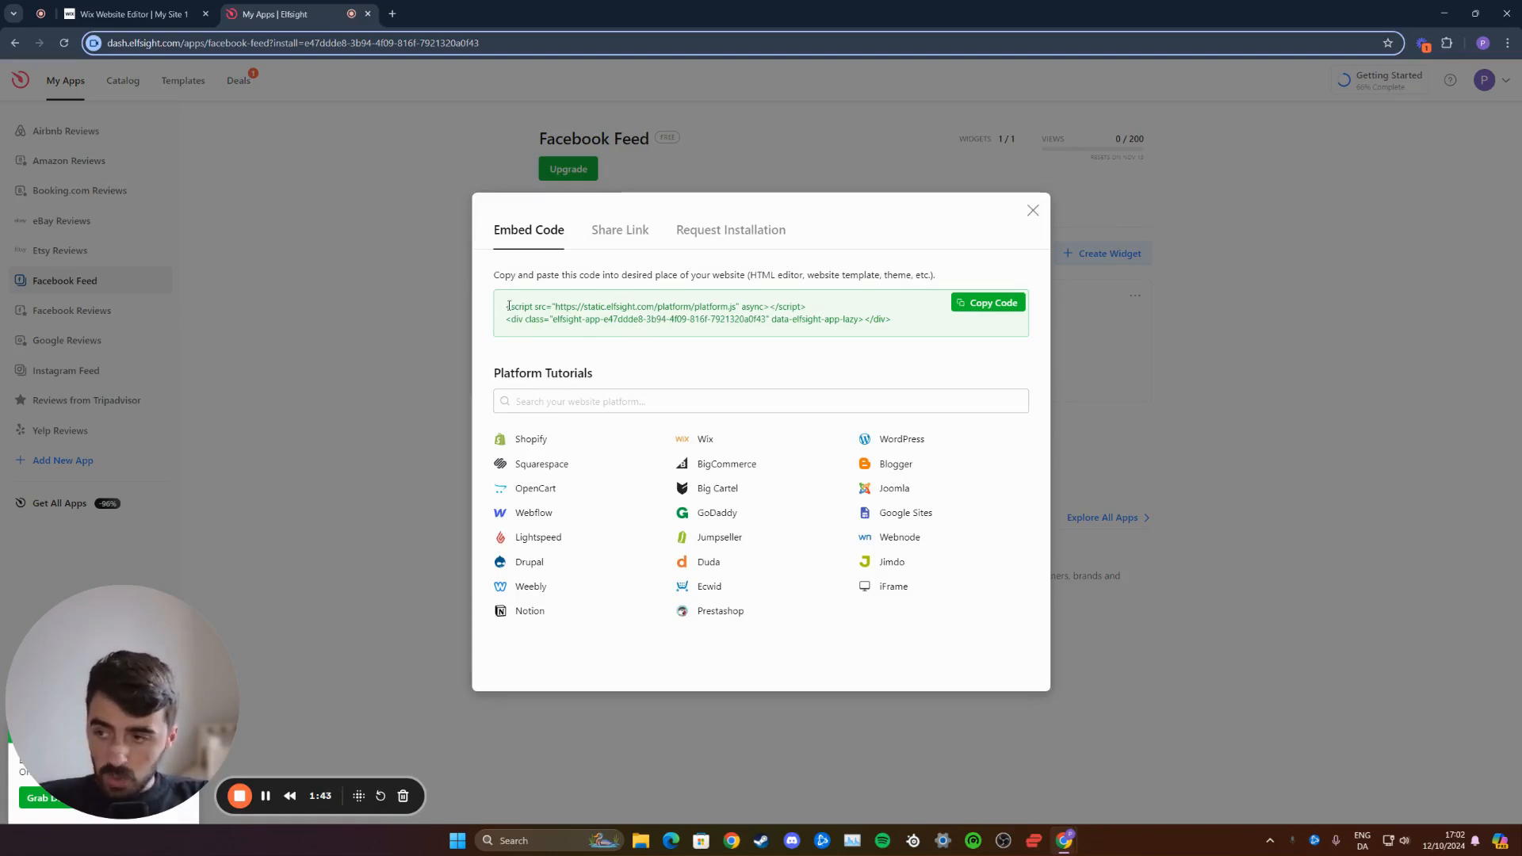
Copy the widget's embed code and switch back to the Wix Editor tab
{"action": "left_click", "coordinate": [986, 303]}
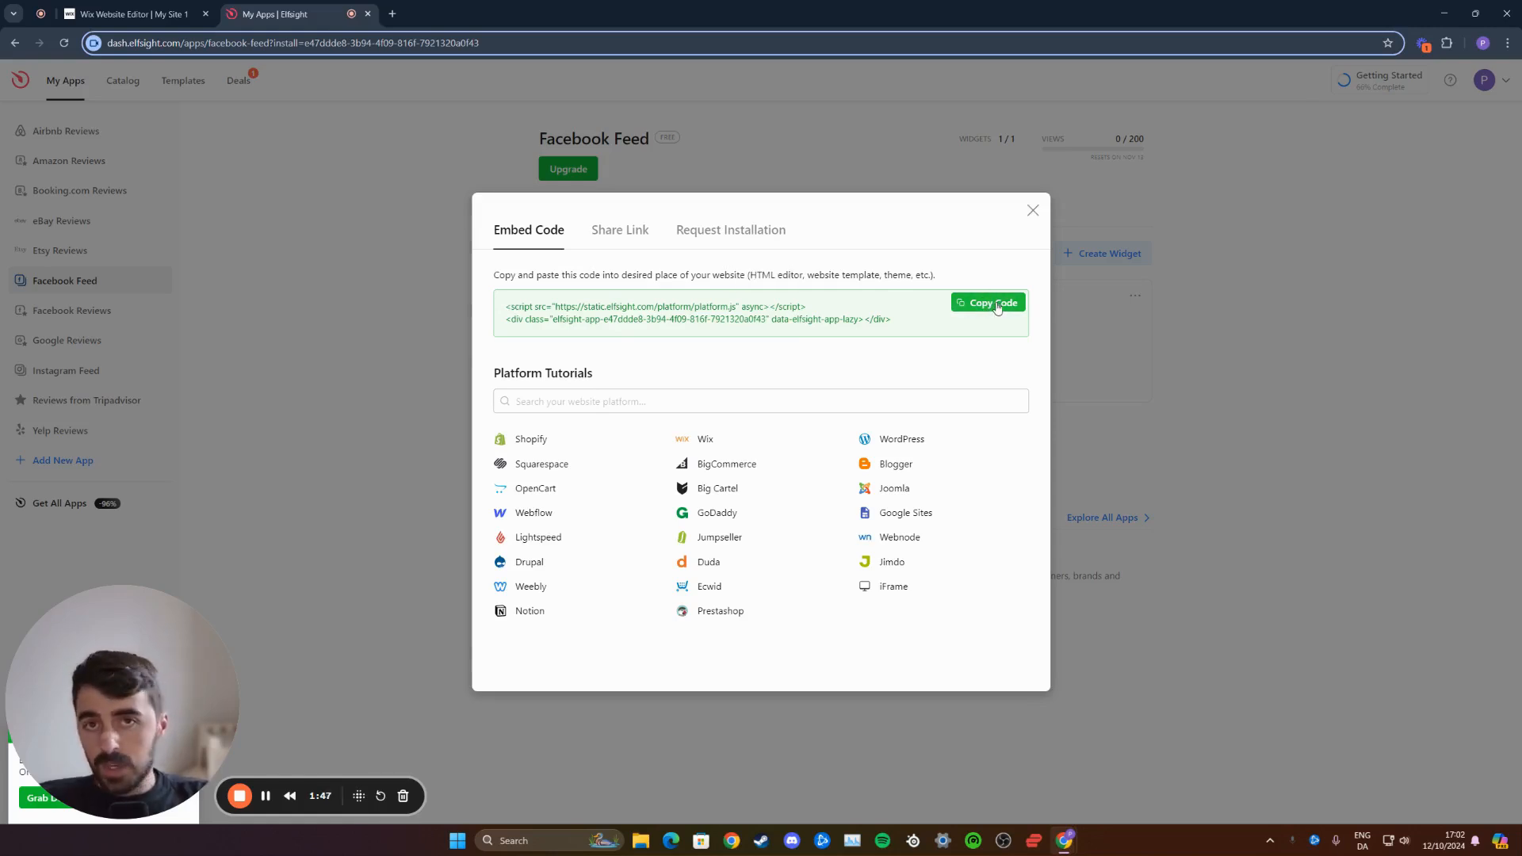
{"action": "left_click", "coordinate": [134, 14]}
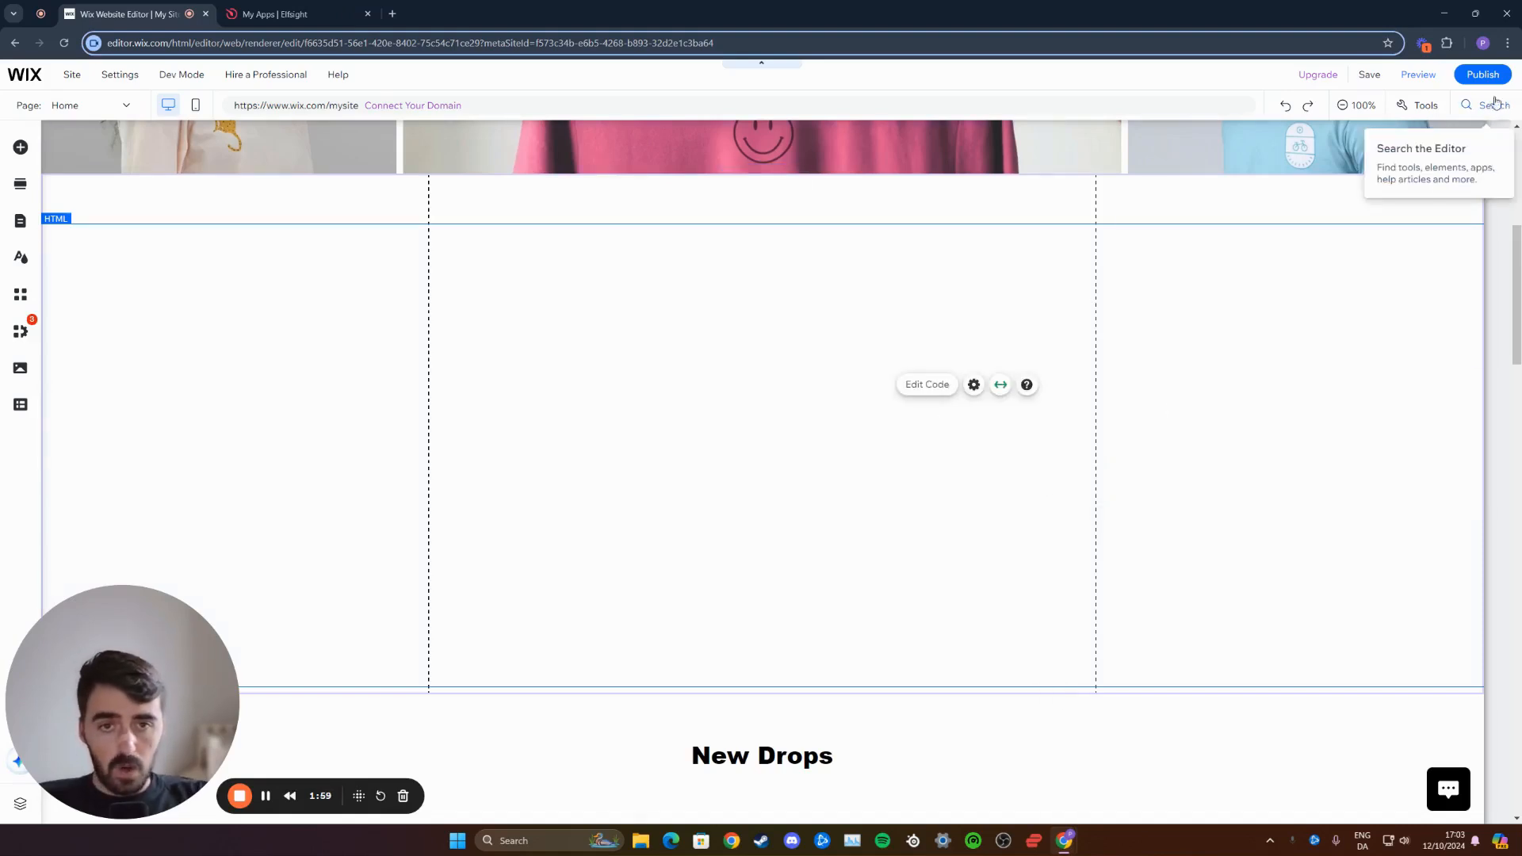
Add an Embed HTML element via 'html' search and paste the Elfsight platform.js script into it
{"action": "type", "text": "html"}
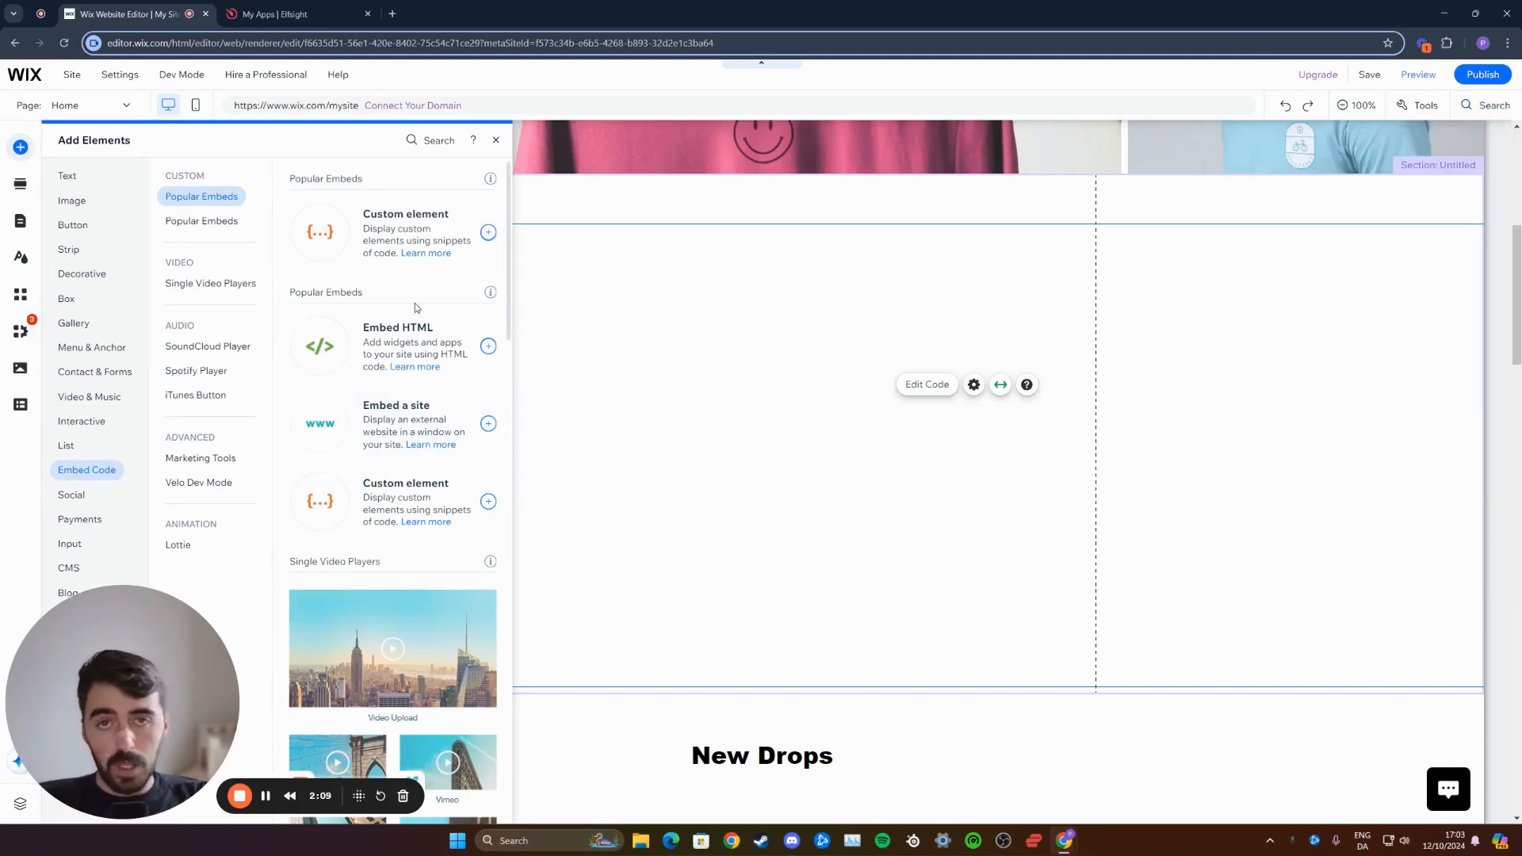
{"action": "mouse_move", "coordinate": [369, 308]}
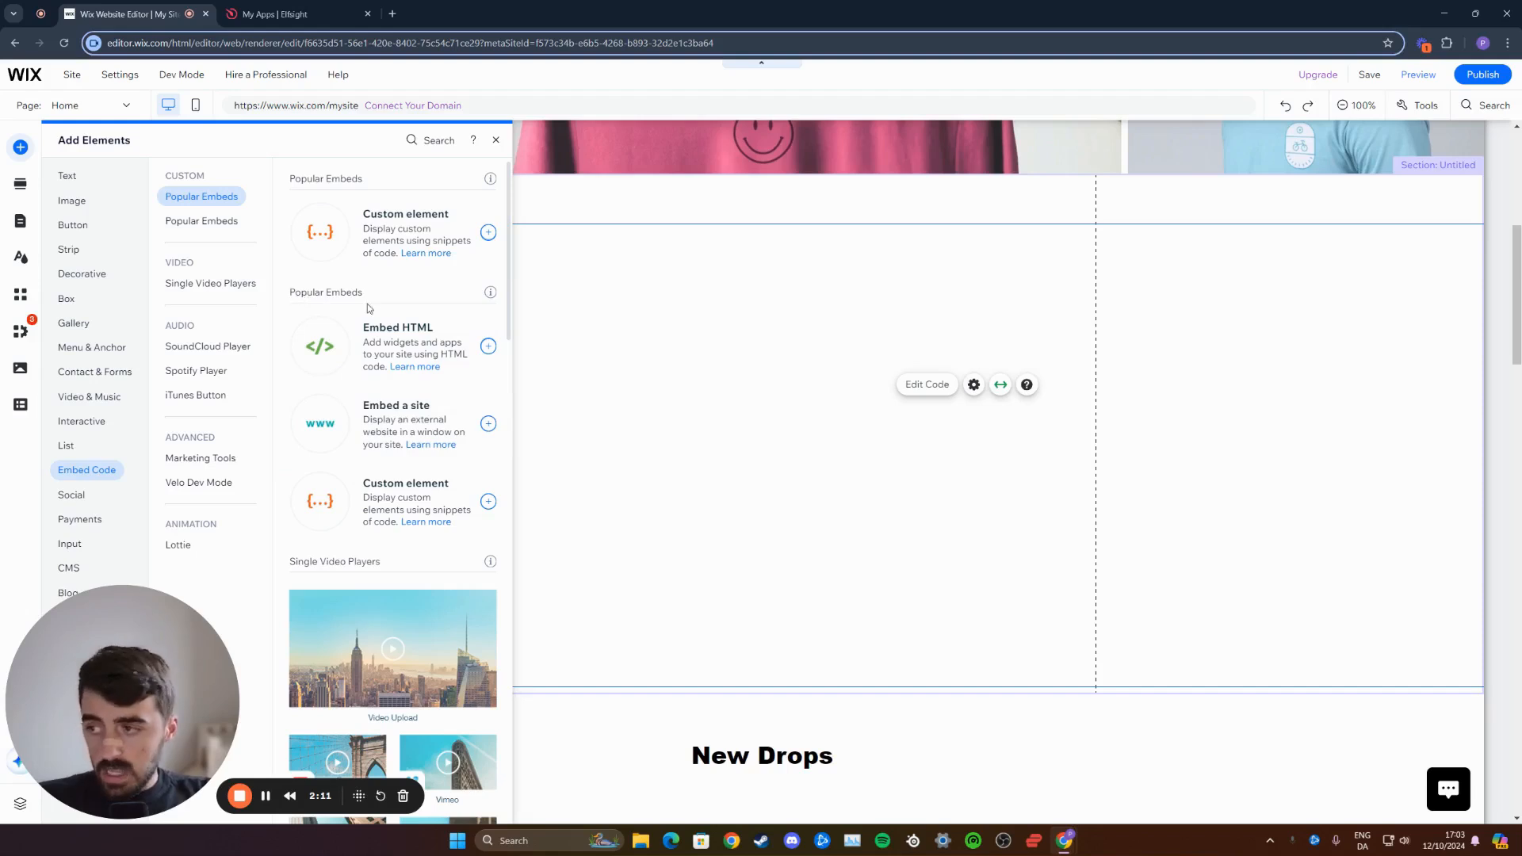
{"action": "mouse_move", "coordinate": [383, 345]}
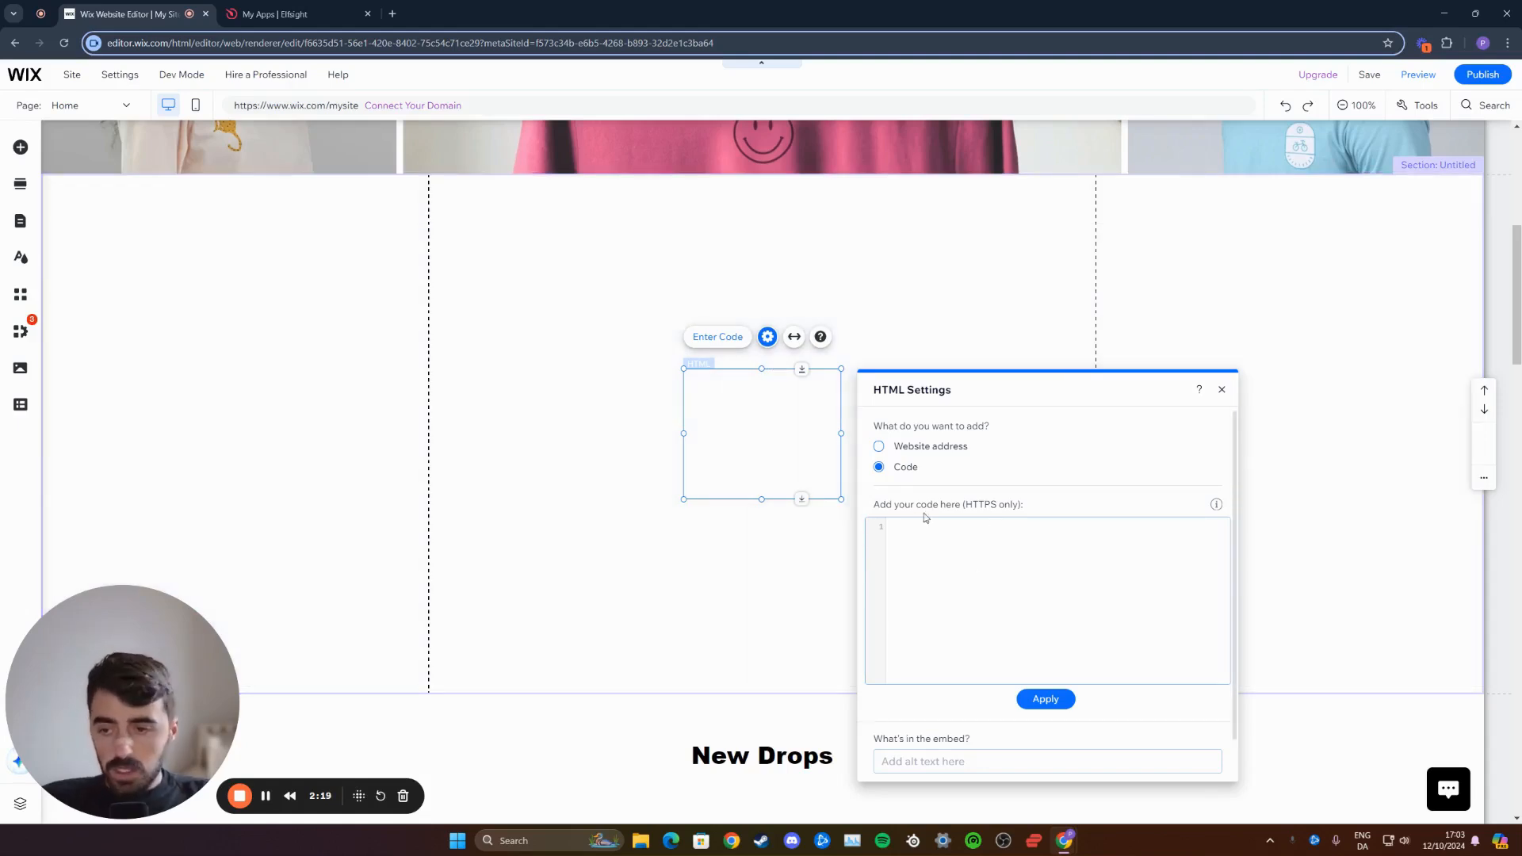
{"action": "type", "text": "<script src=\"https://static.elfsight.com/platform/platform.js\" async></script>"}
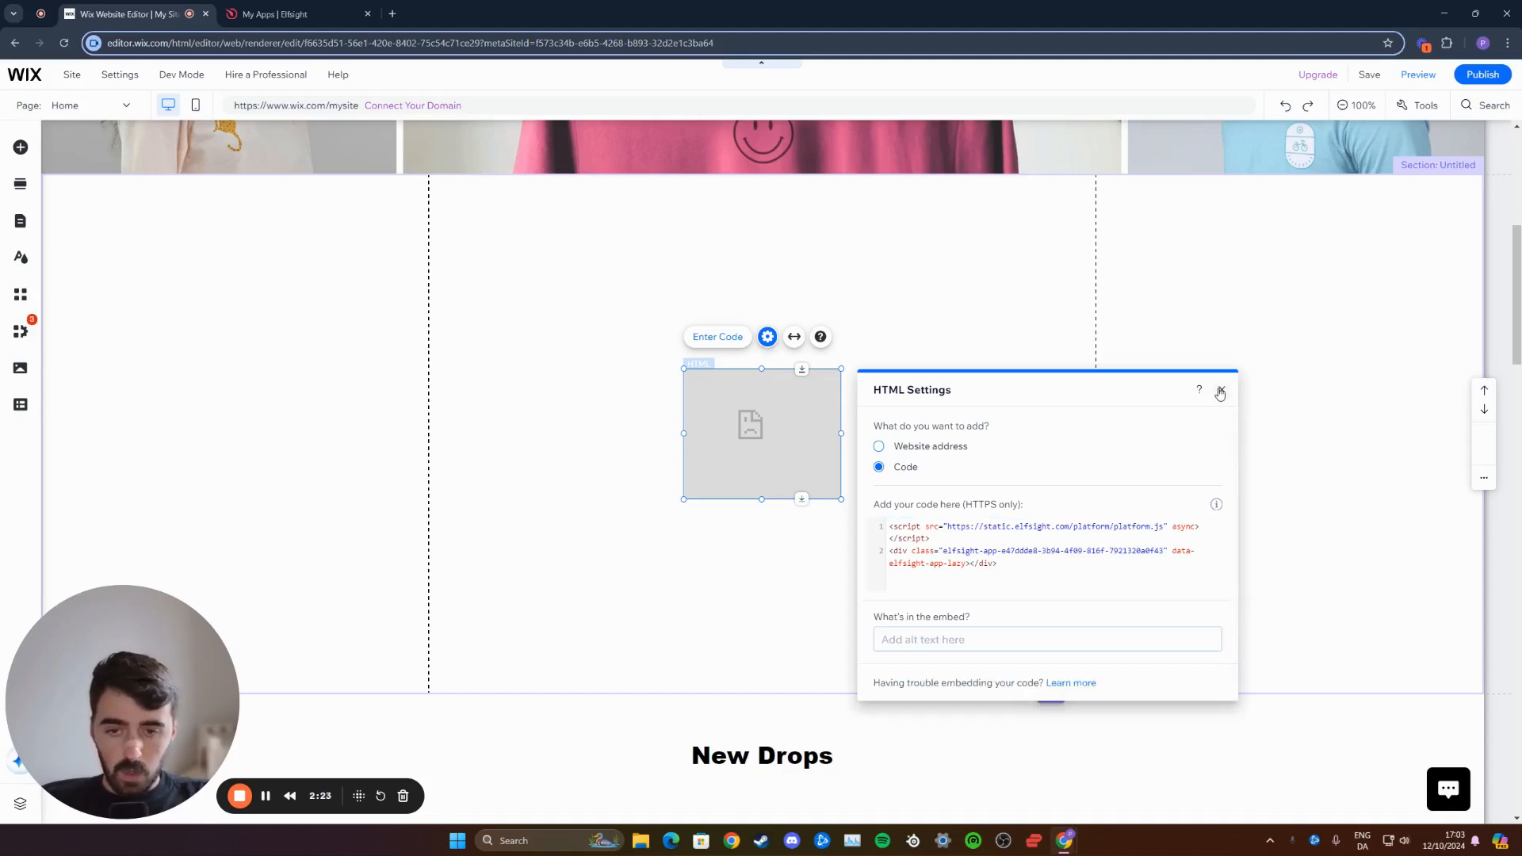
{"action": "left_click", "coordinate": [1219, 390]}
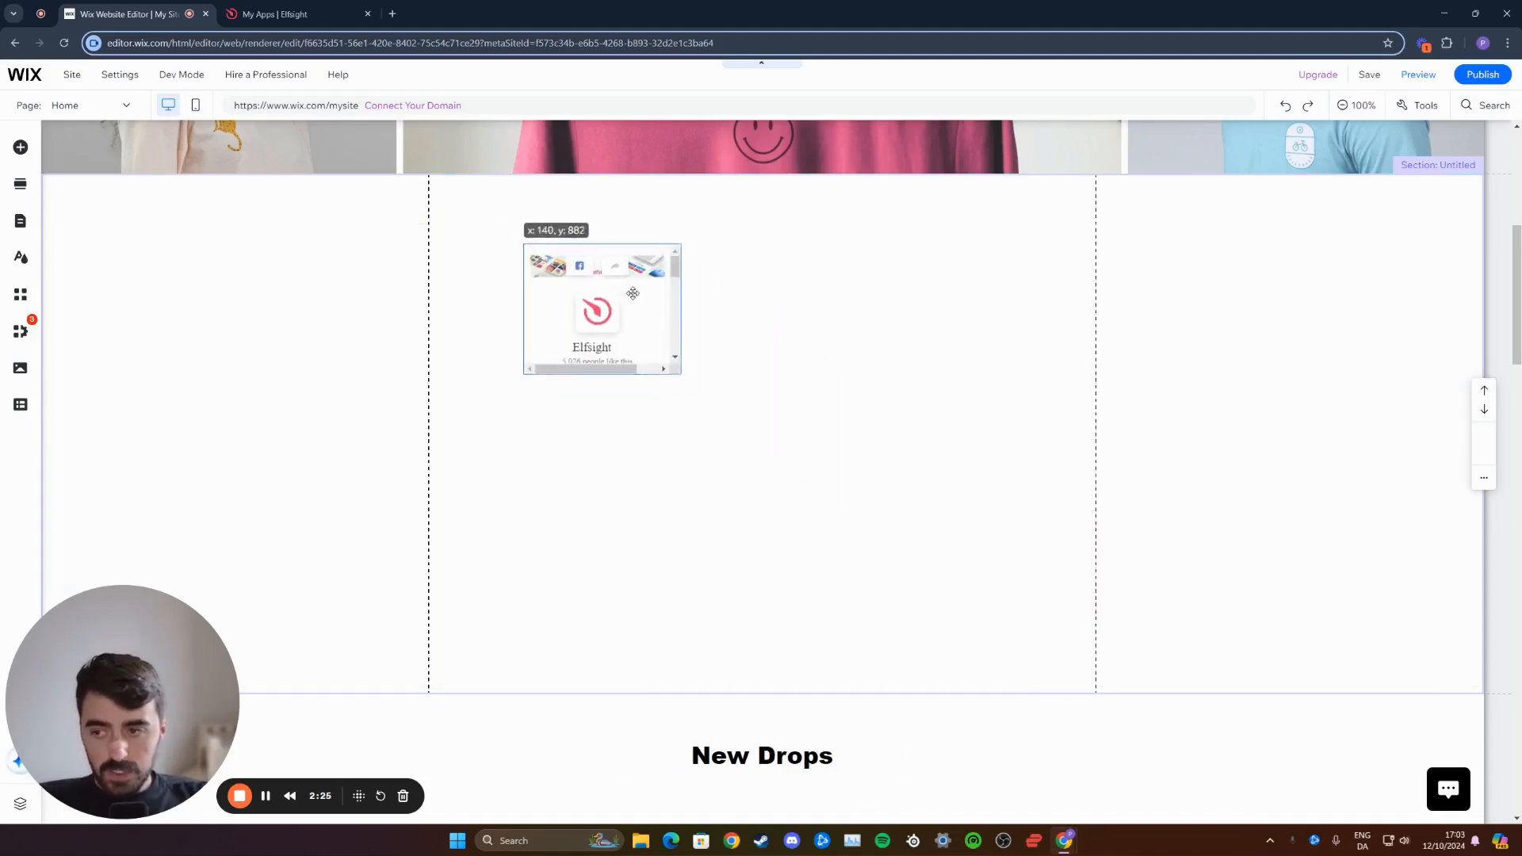
Move the embed to the top of the centre column and enlarge it to show the whole feed
{"action": "left_click_drag", "start_coordinate": [630, 293], "coordinate": [505, 245]}
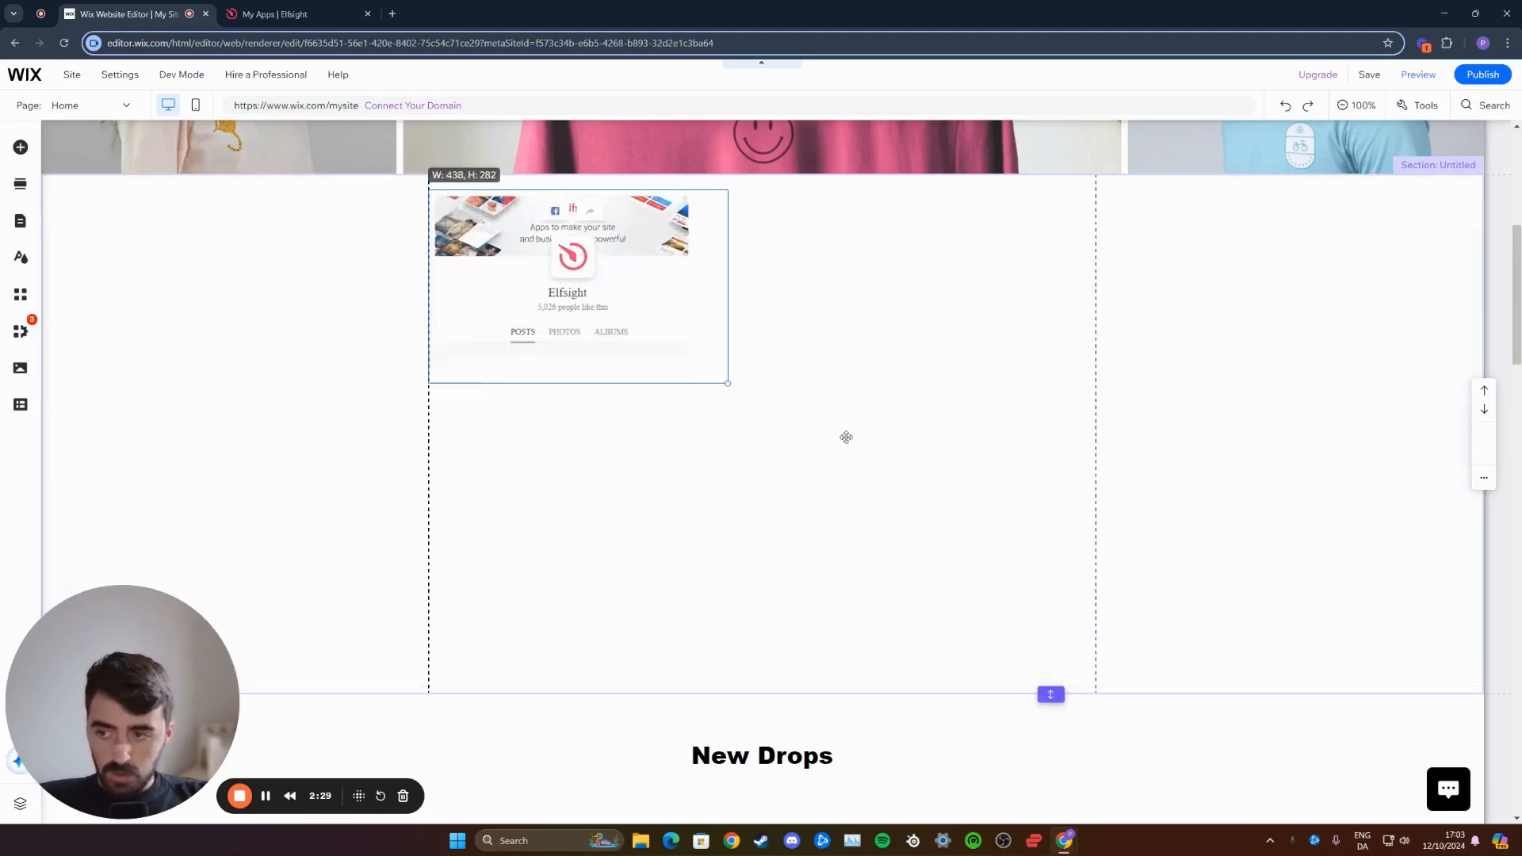
{"action": "left_click_drag", "start_coordinate": [727, 382], "coordinate": [927, 726]}
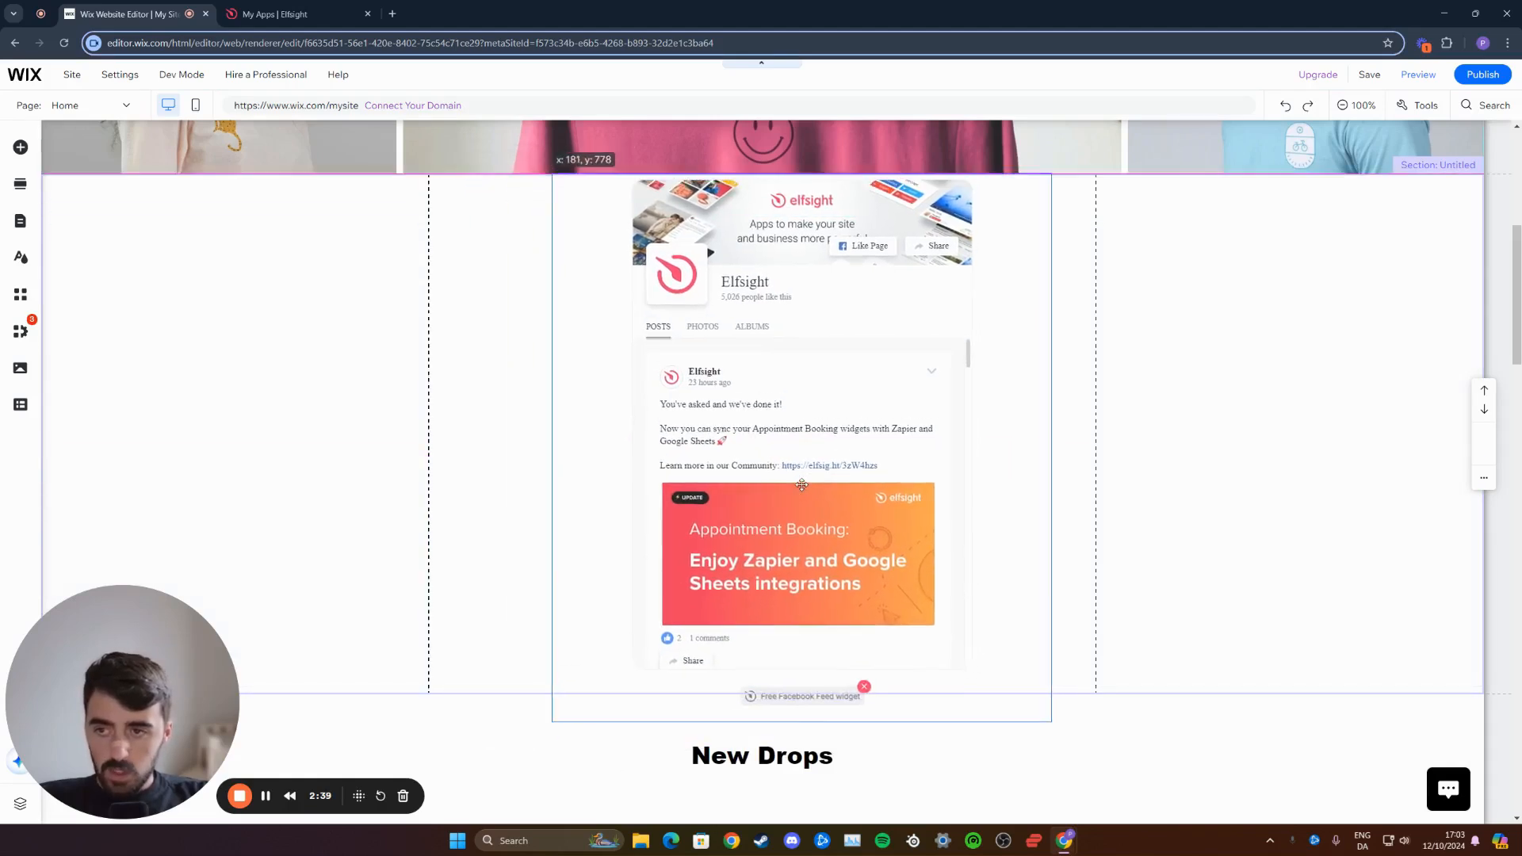
{"action": "left_click", "coordinate": [800, 446]}
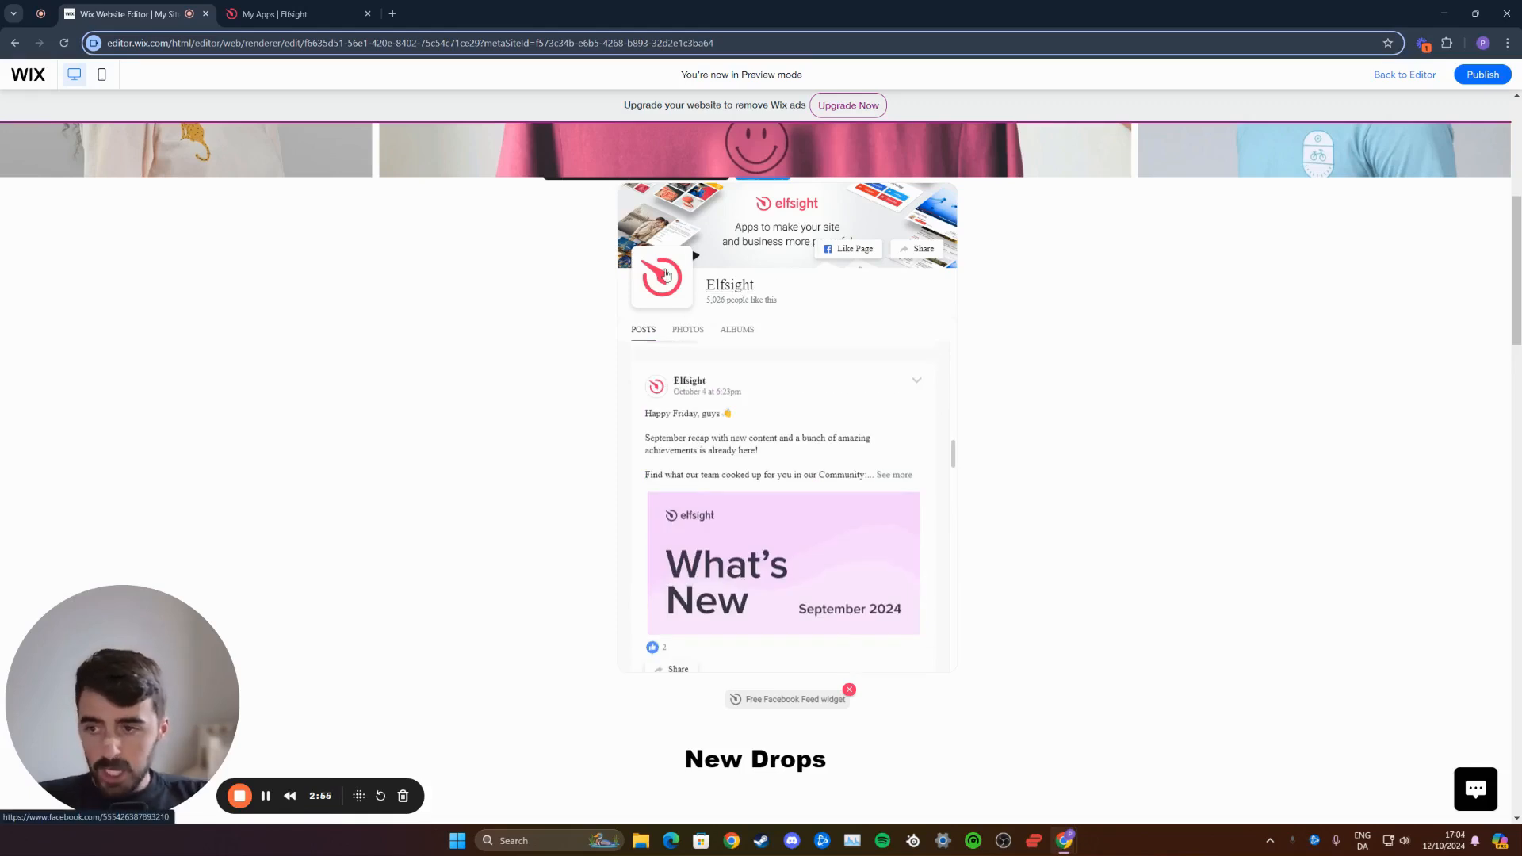
Scroll down the previewed Facebook feed to reveal older posts
{"action": "scroll", "scroll_direction": "down", "scroll_amount": 3}
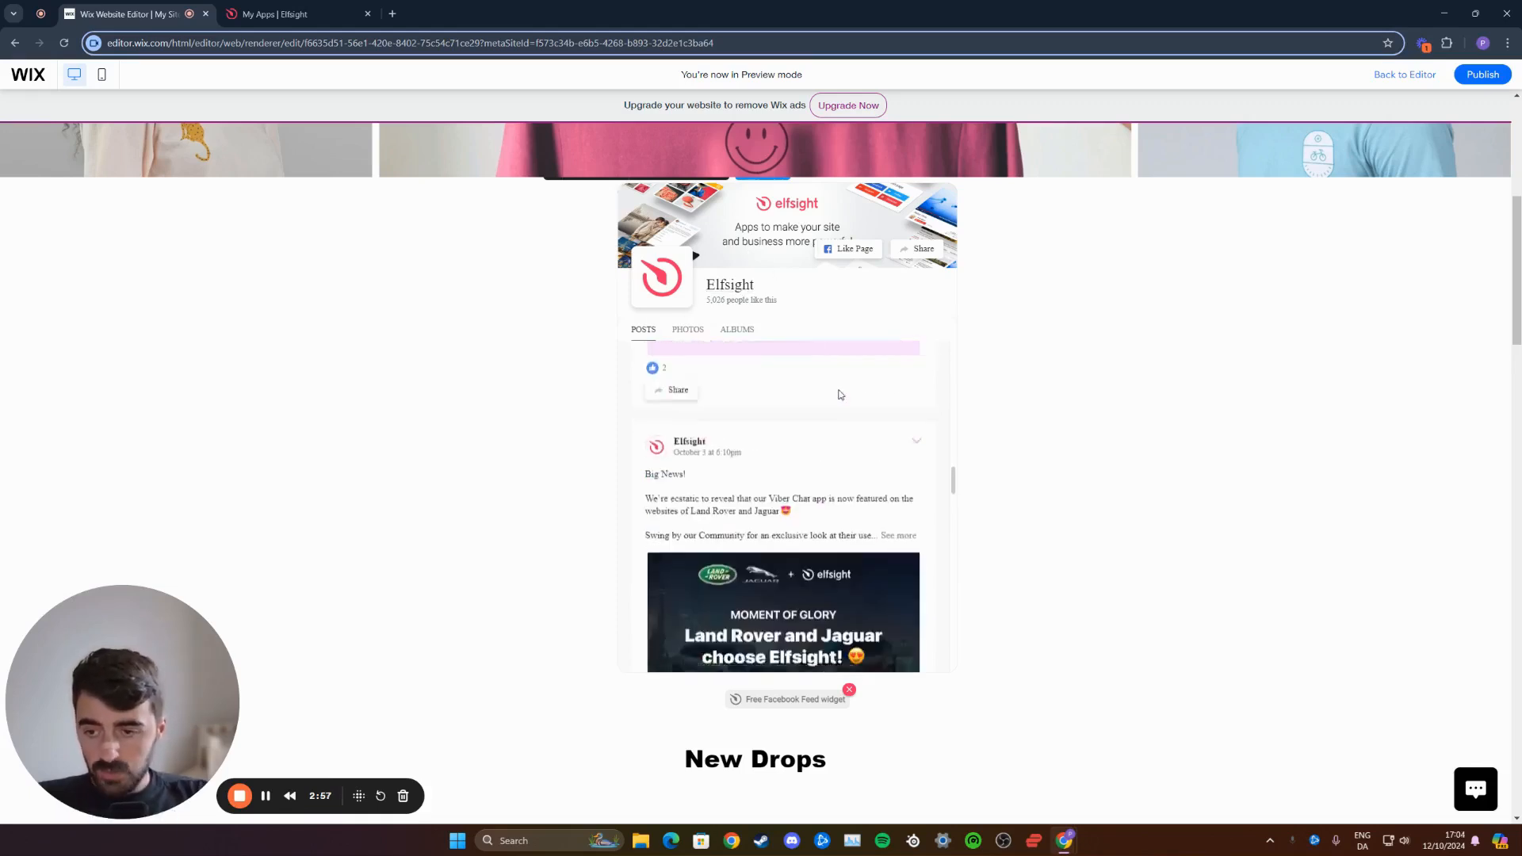